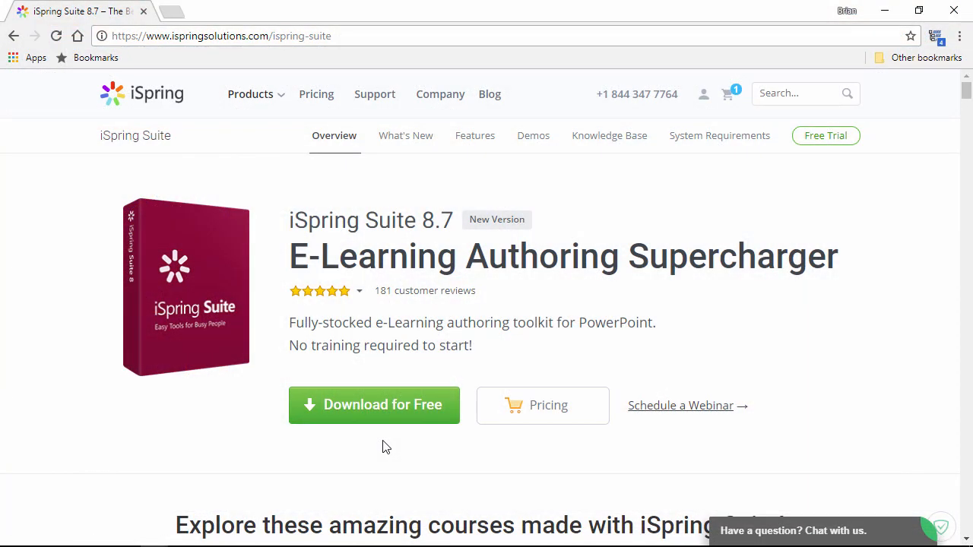
mouse_move(383, 413)
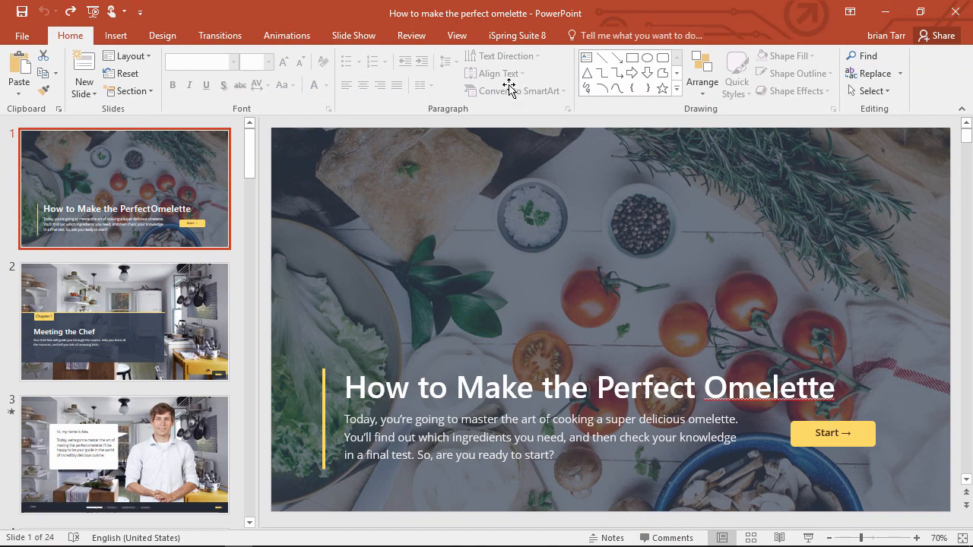
Step: Insert a blank slide 8 after slide 7 via the iSpring Suite 8 ribbon and start a Quiz
click(517, 35)
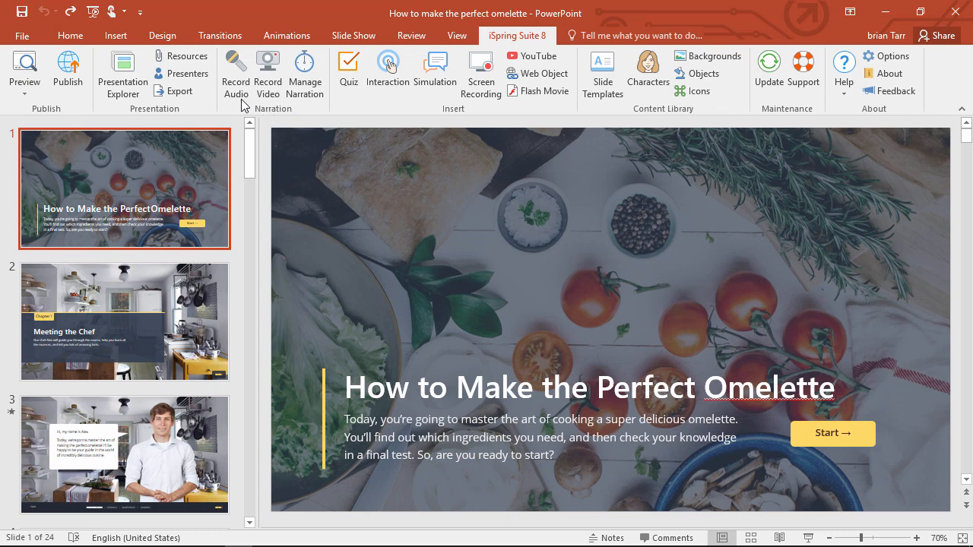
click(268, 73)
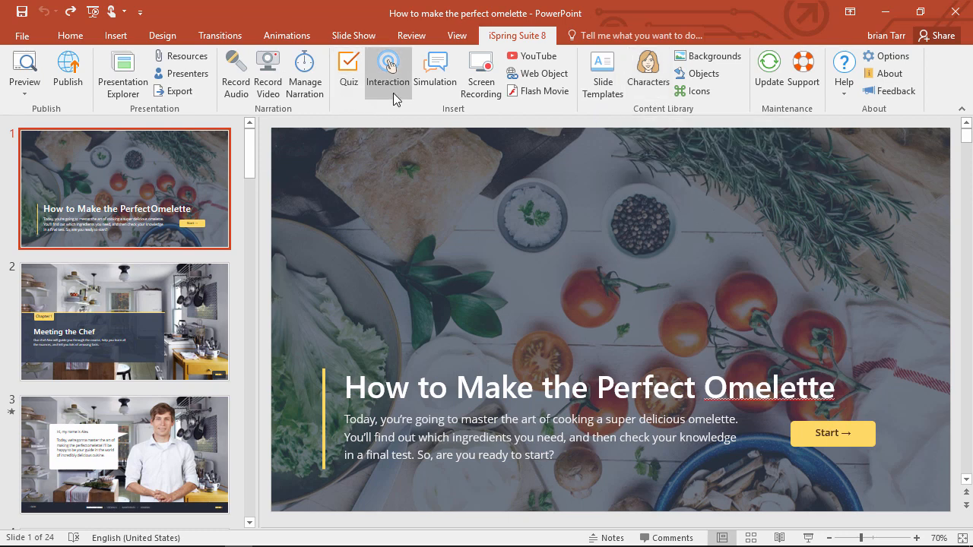
click(435, 73)
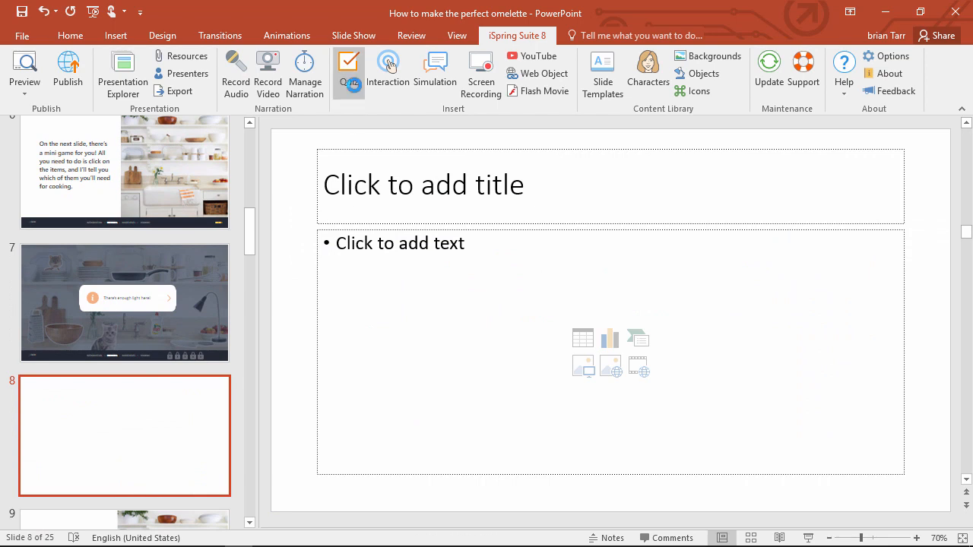
Step: Load the recent 'How to make the perfect omelette' quiz and save it back into slide 8
click(349, 68)
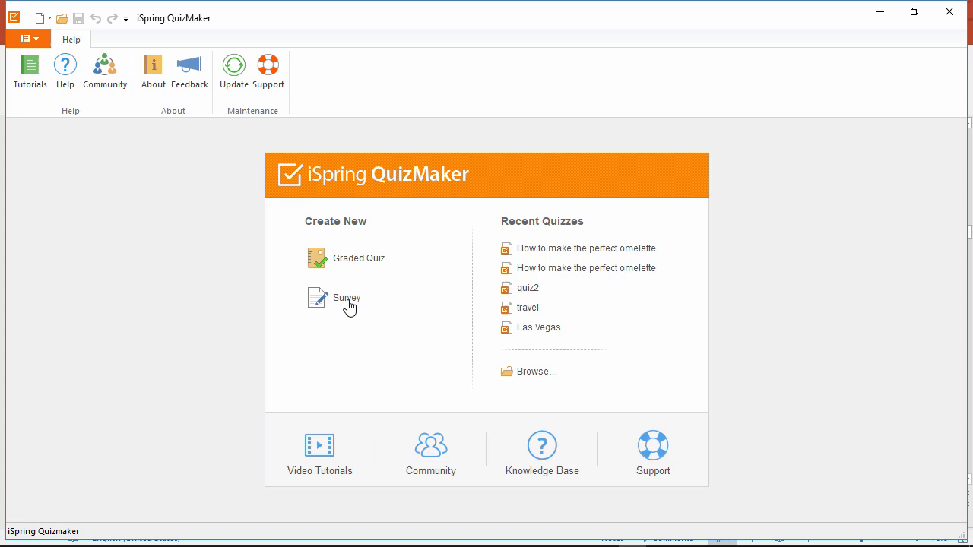
mouse_move(536, 371)
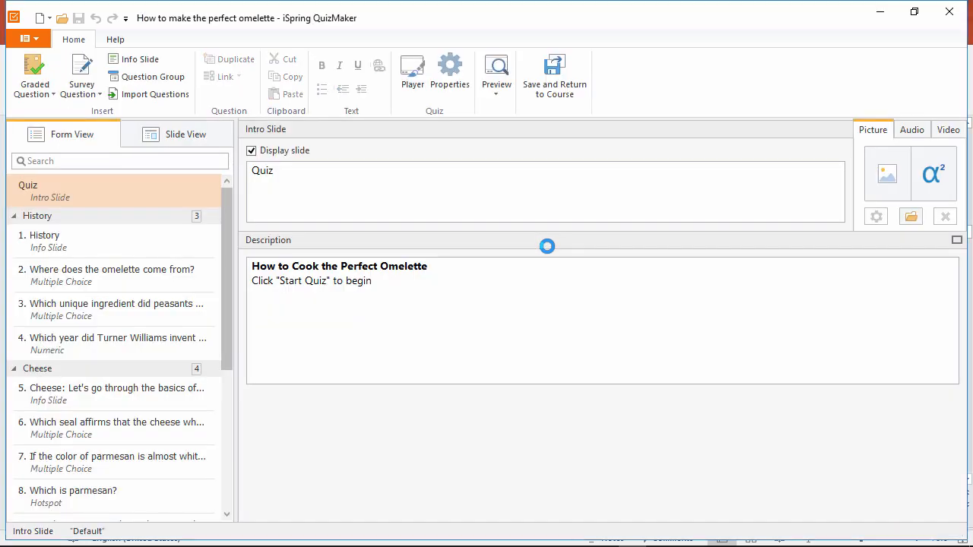
click(116, 39)
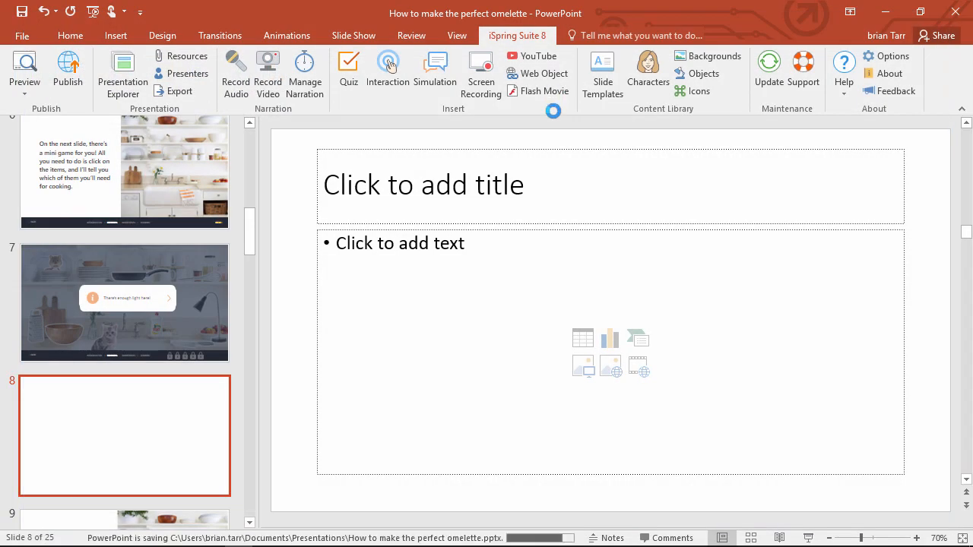
click(346, 68)
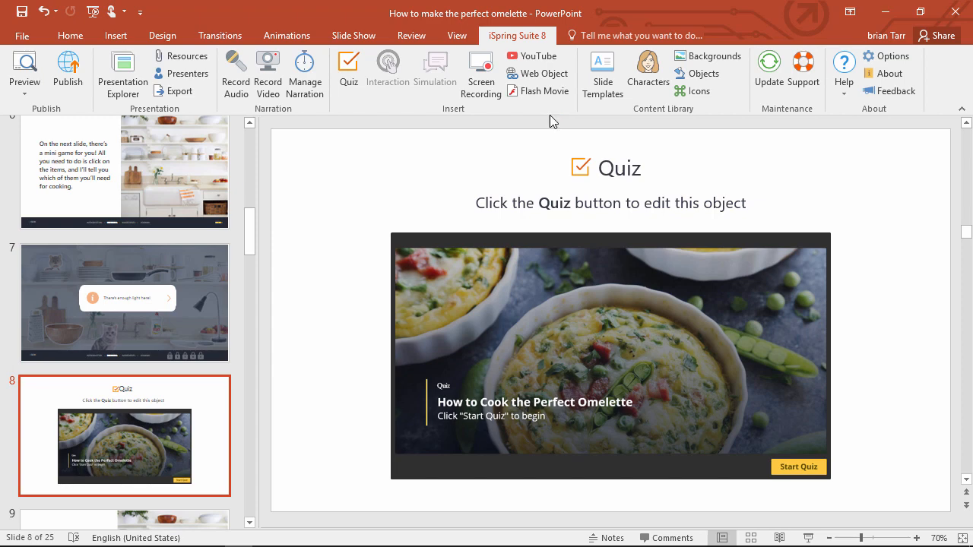
Step: Publish to LMS as a zipped SCORM 1.2 learning course package
click(67, 73)
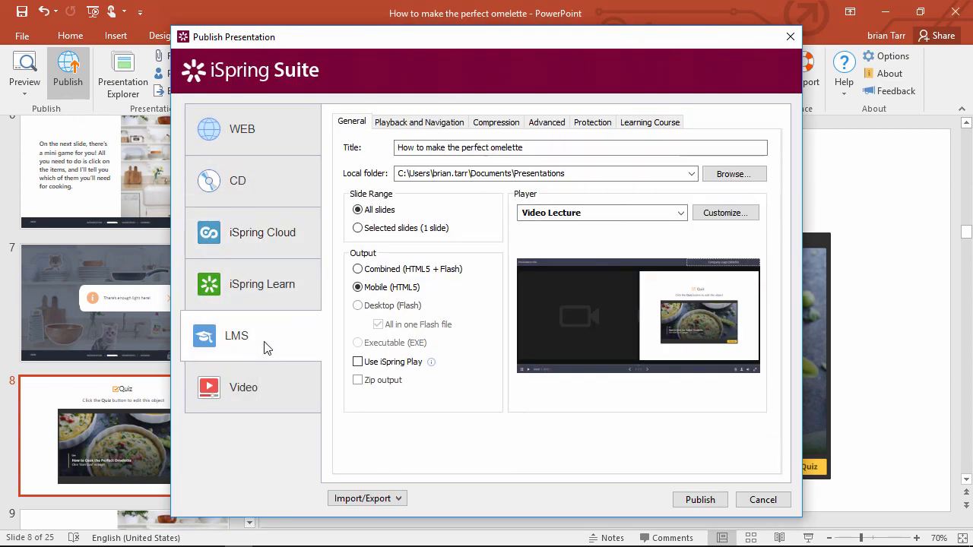
click(357, 380)
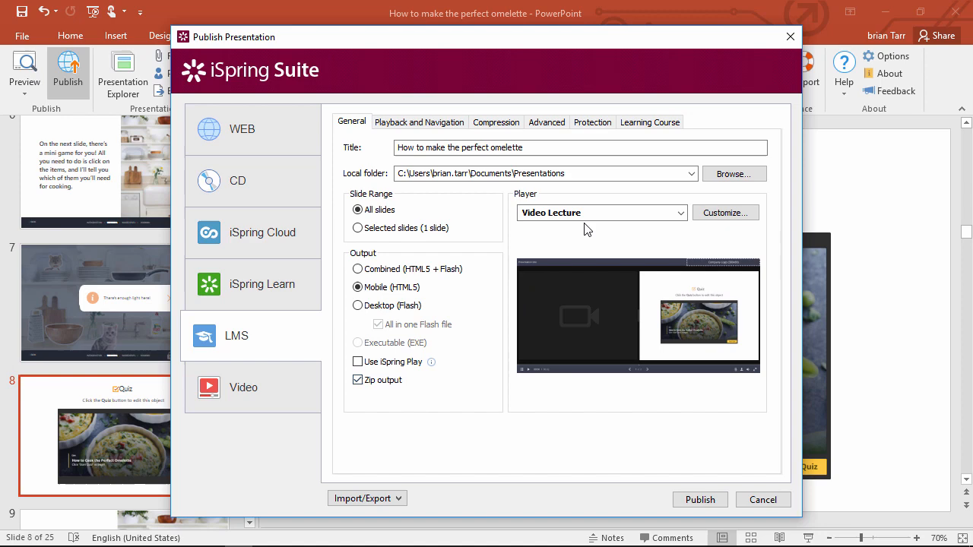
click(651, 122)
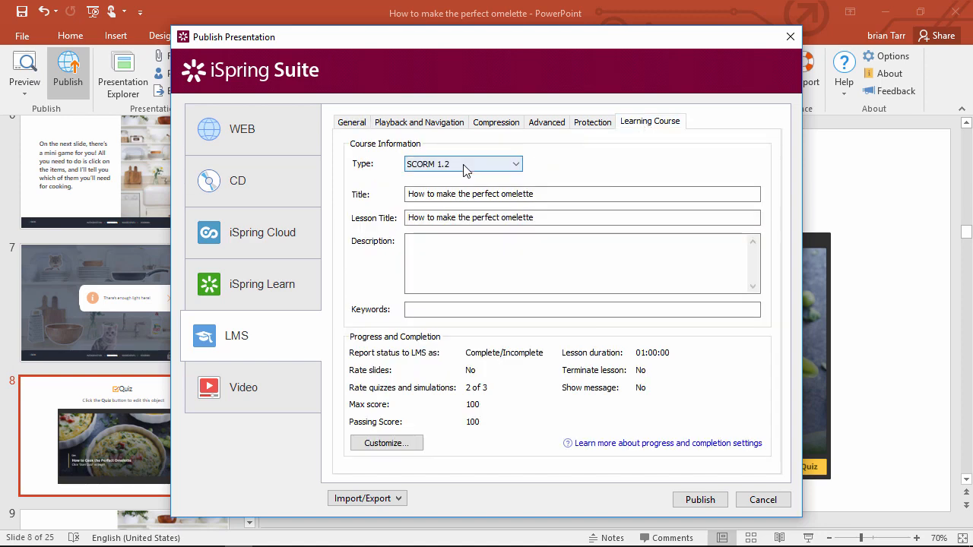
click(462, 164)
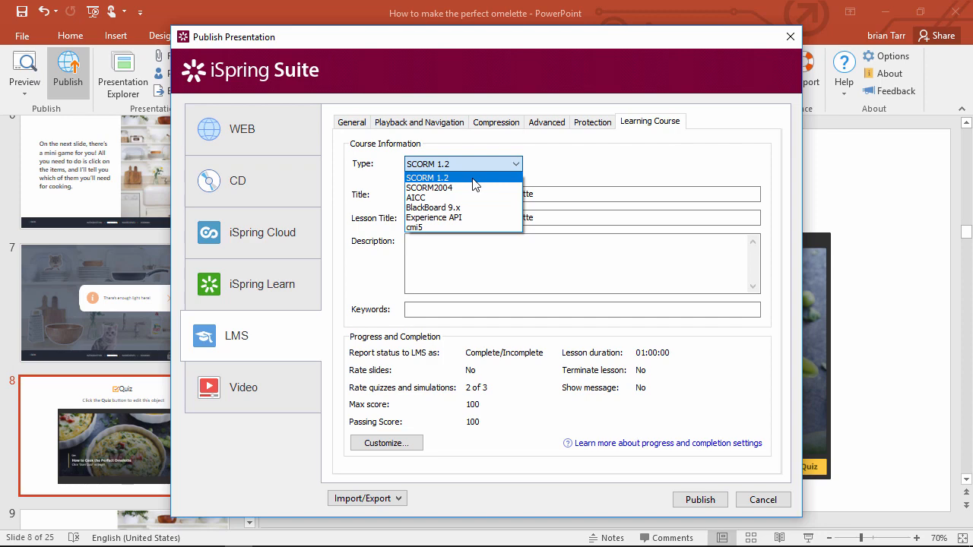
mouse_move(473, 188)
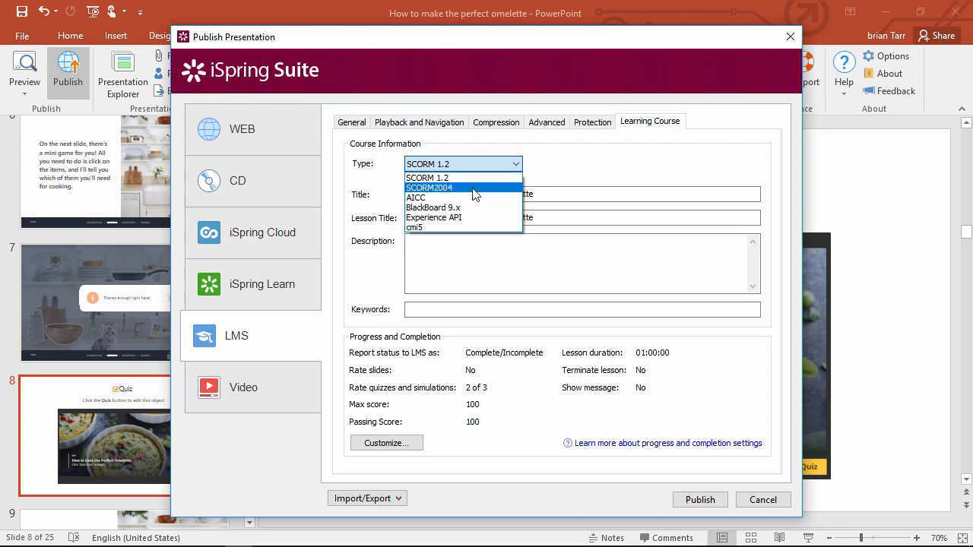
click(428, 177)
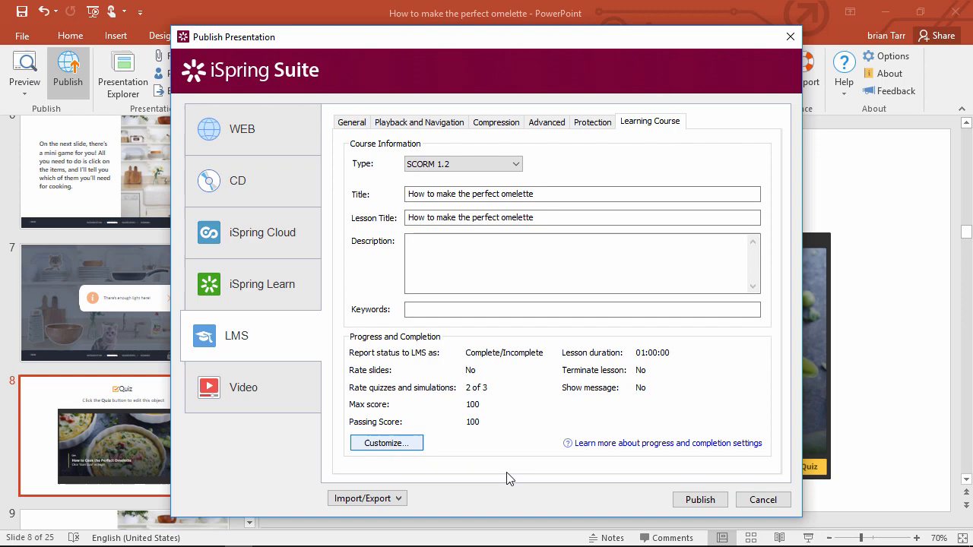
click(700, 499)
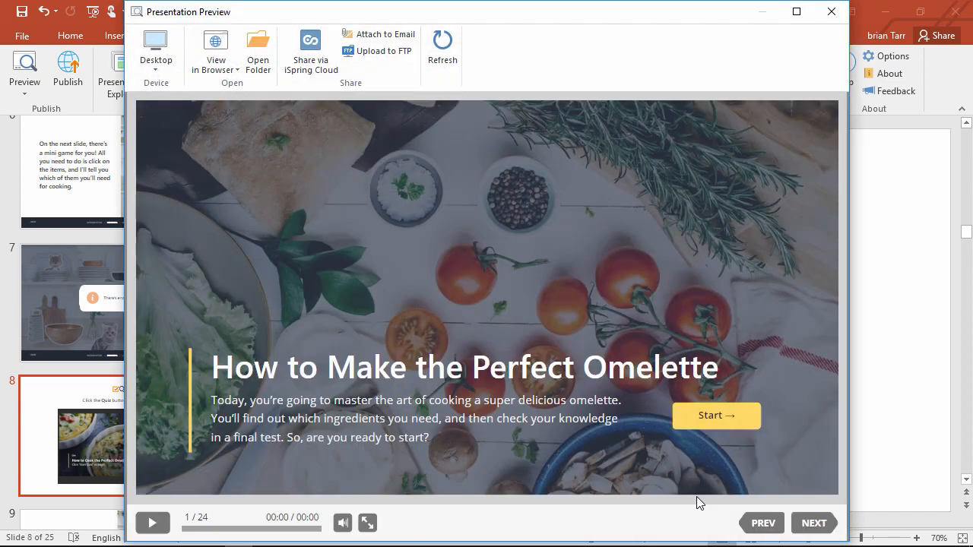
mouse_move(411, 267)
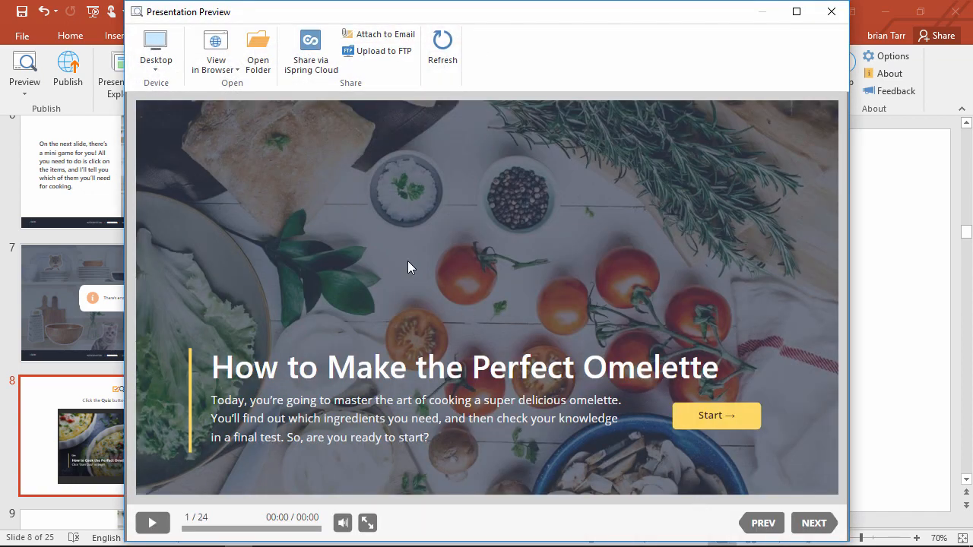
Step: Show the zipped omelette package in its output folder and bring up its file options
click(258, 52)
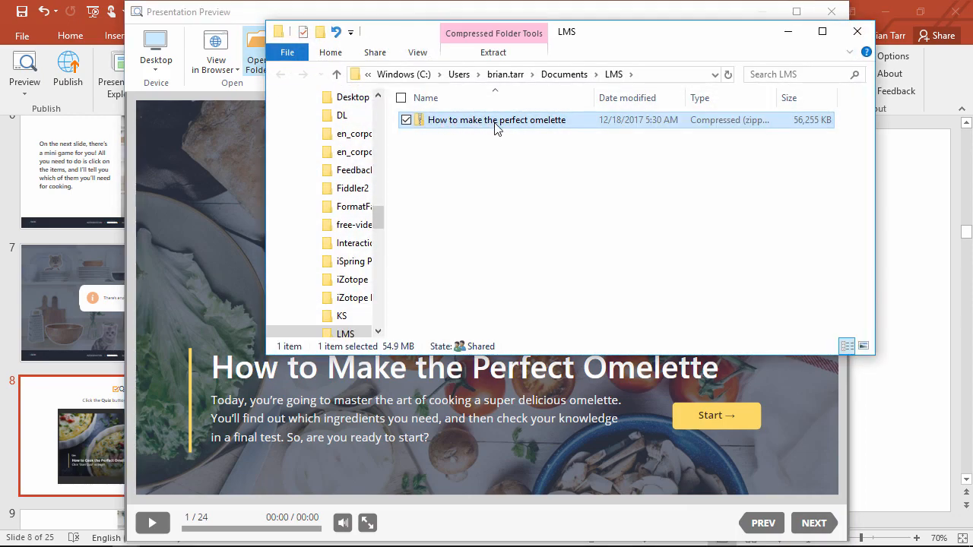
right_click(496, 119)
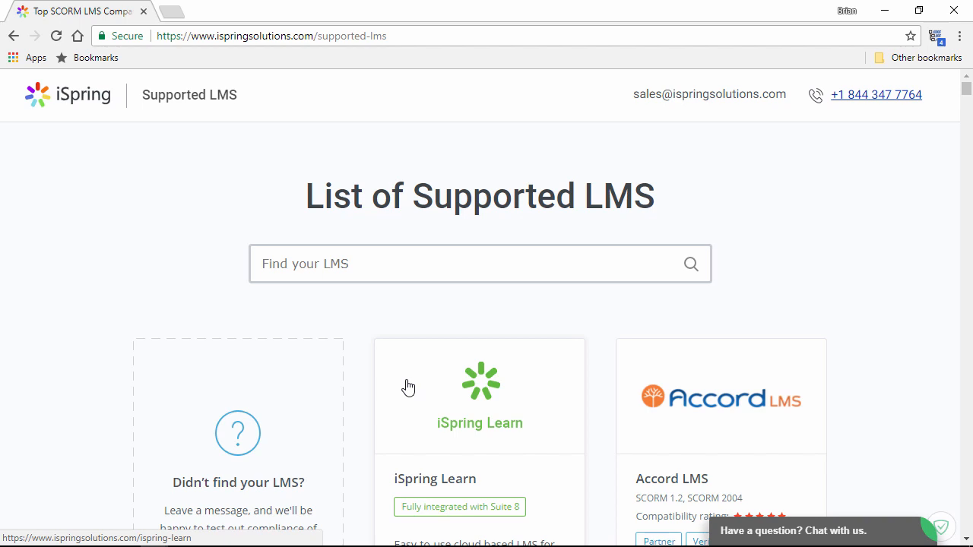
Step: Reach the 'How to Add an e-Learning Course into Coursepath LMS' guide via Coursepath's compatibility page
scroll(down, 3)
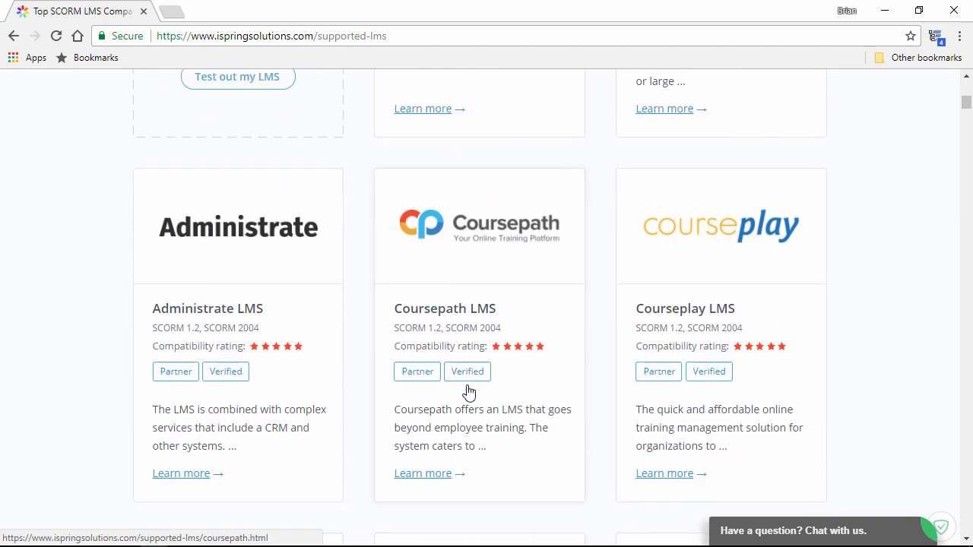
click(423, 473)
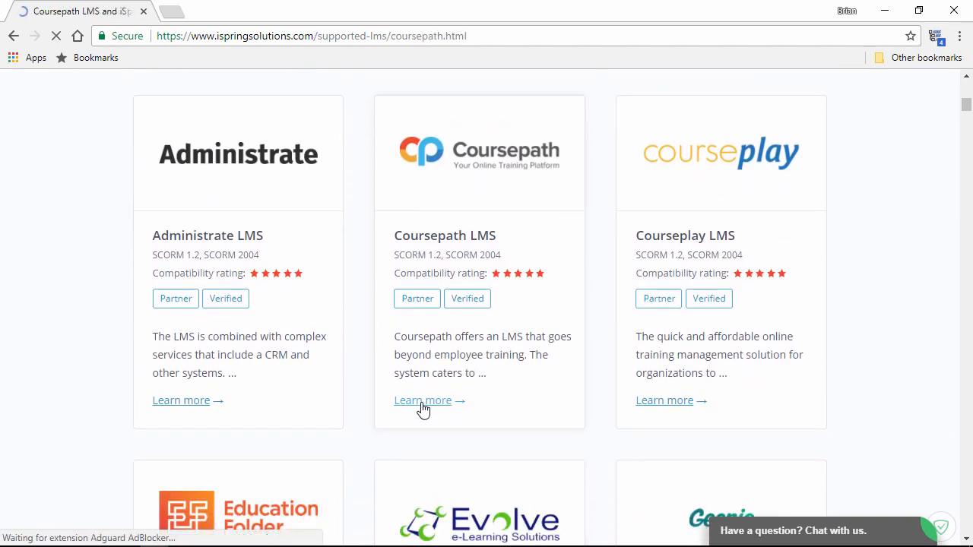
click(423, 402)
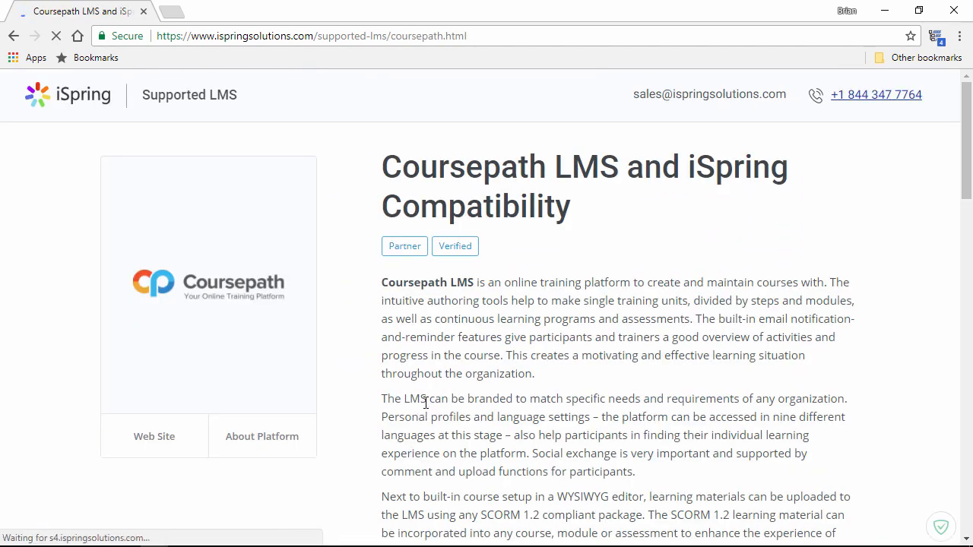
scroll(down, 3)
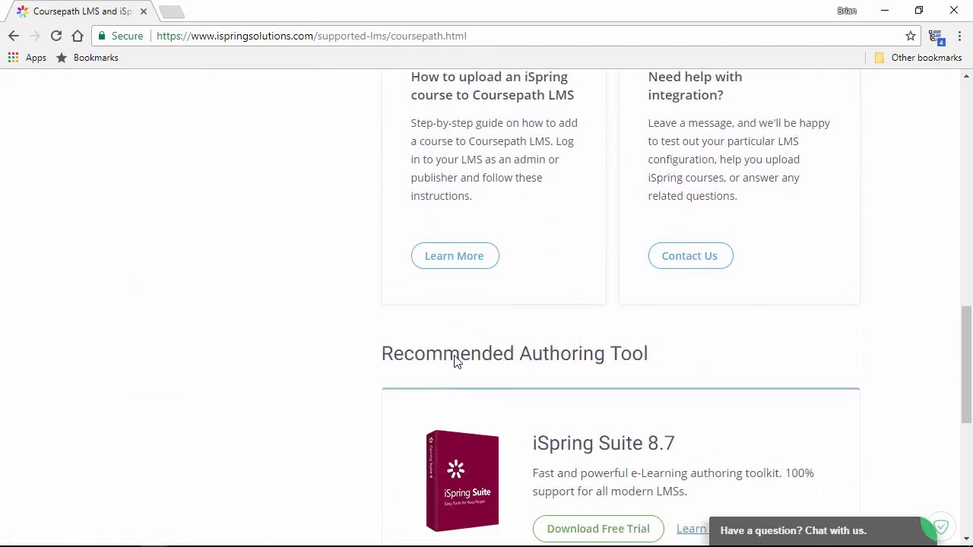
click(453, 255)
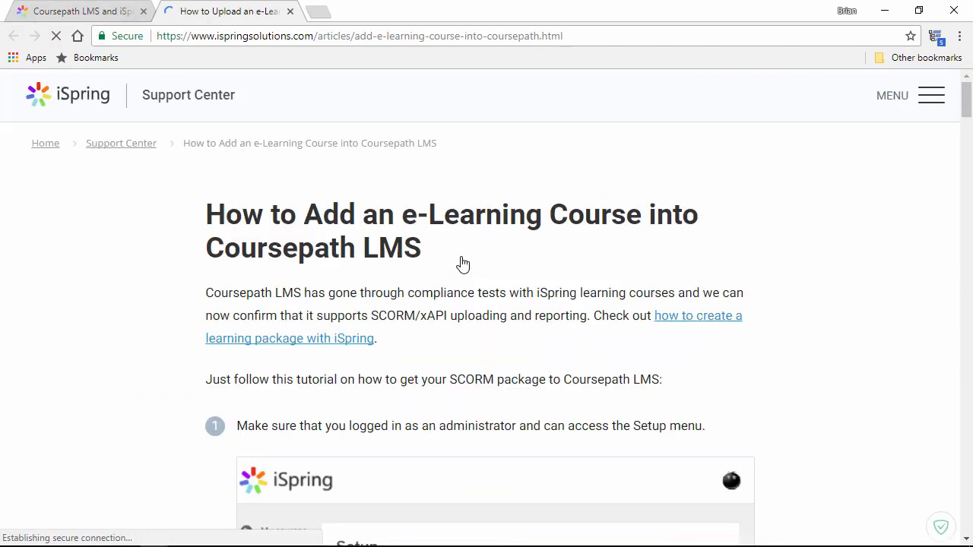